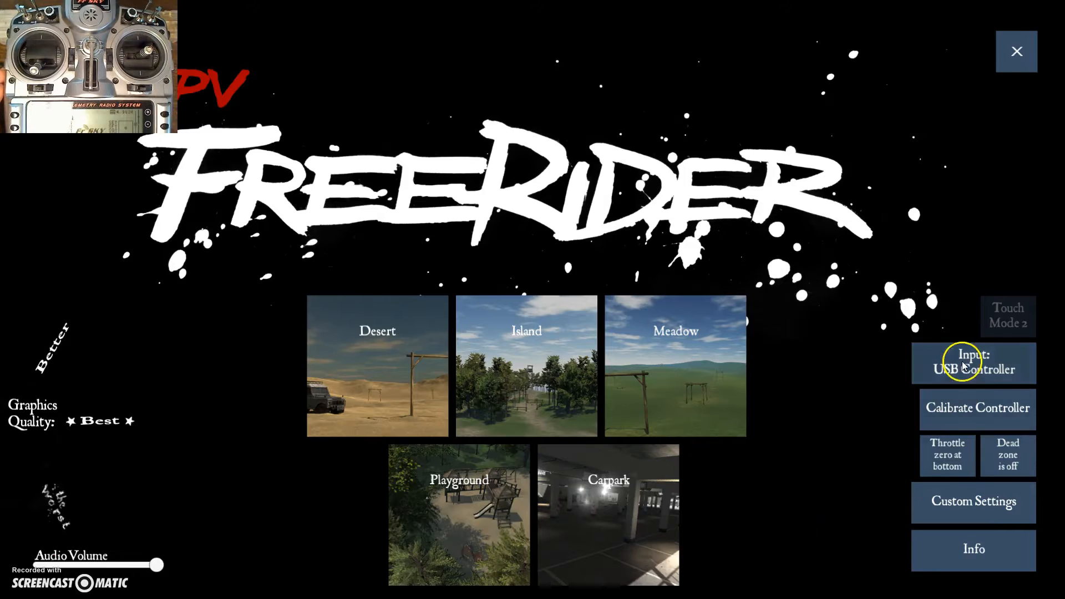
pyautogui.click(972, 501)
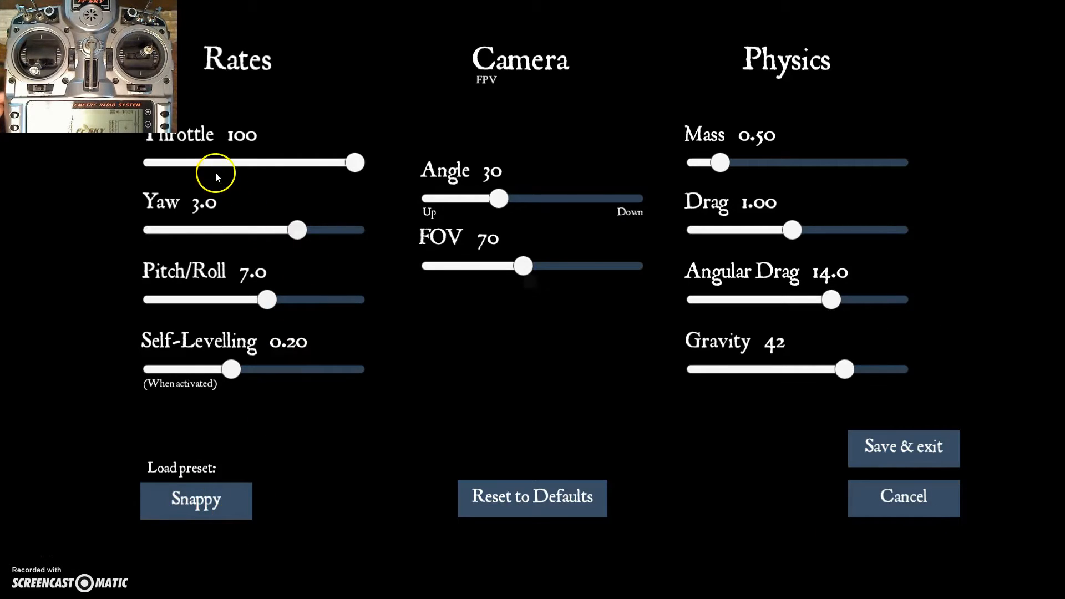
pyautogui.moveTo(569, 204)
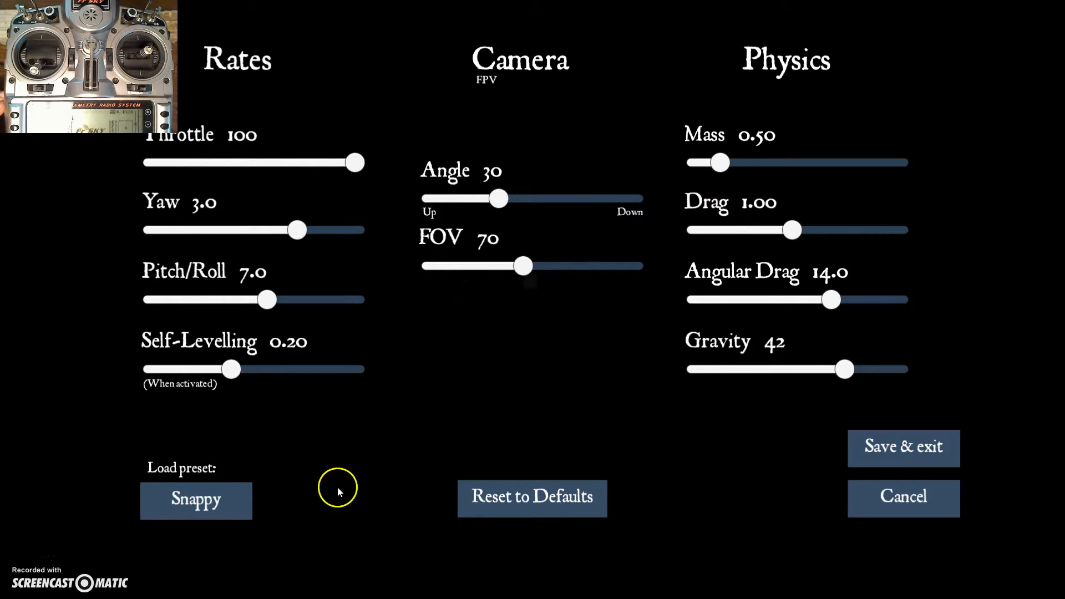
pyautogui.click(903, 446)
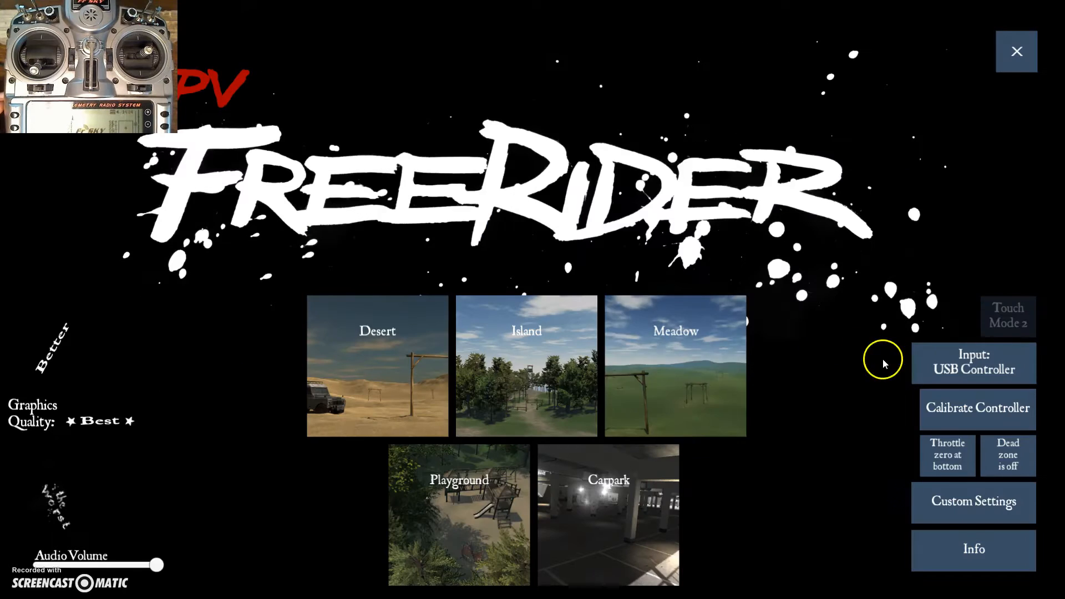